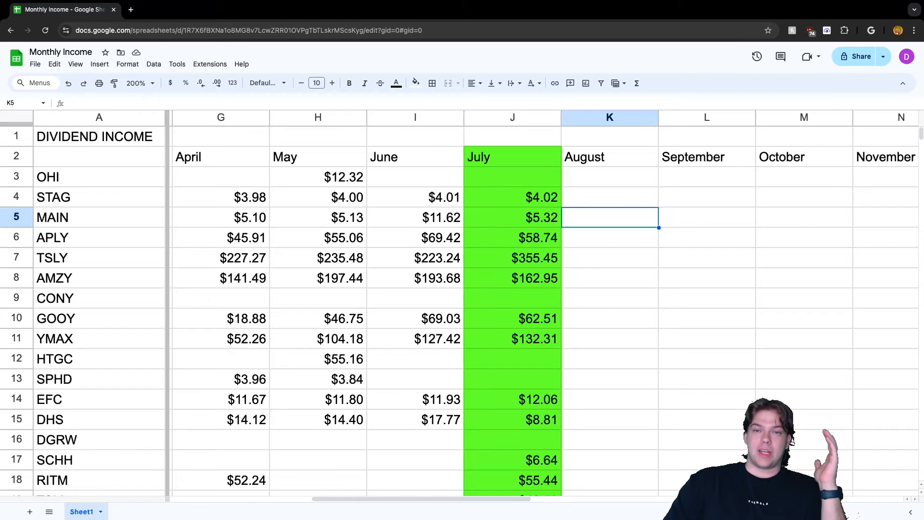
- Check APLY's July dividend ($58.74), then compare TSLY's July $355.45 with April's $227.27
click(512, 197)
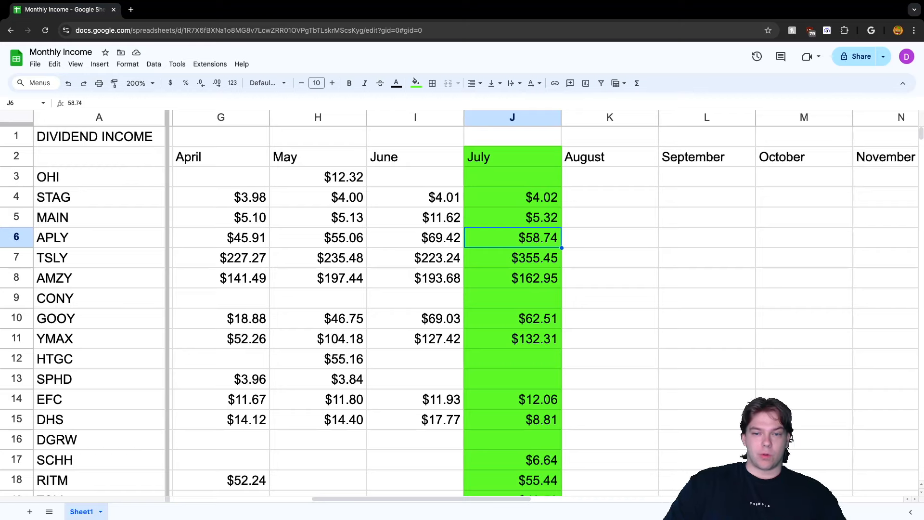
click(415, 237)
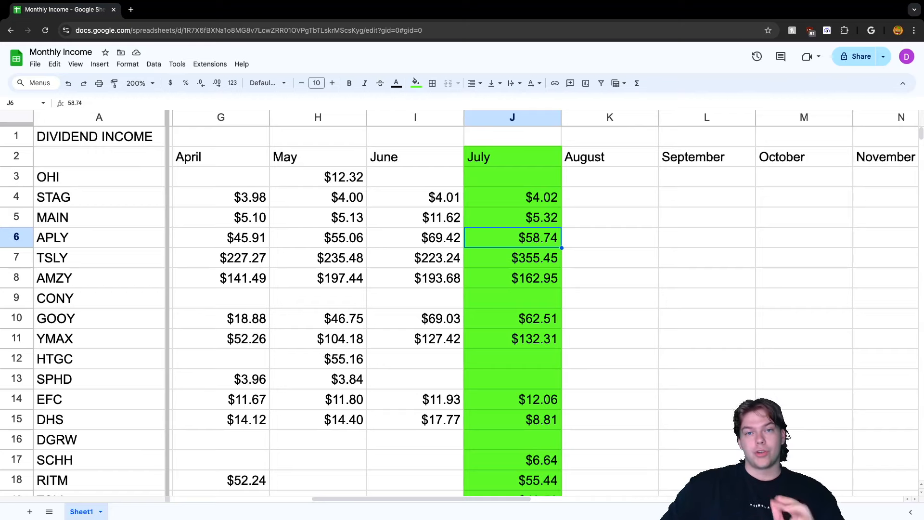
click(511, 258)
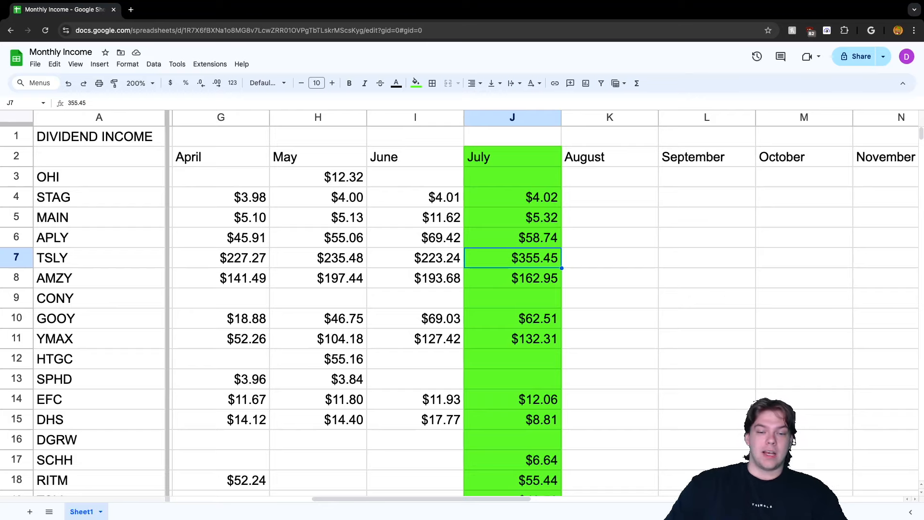
click(221, 257)
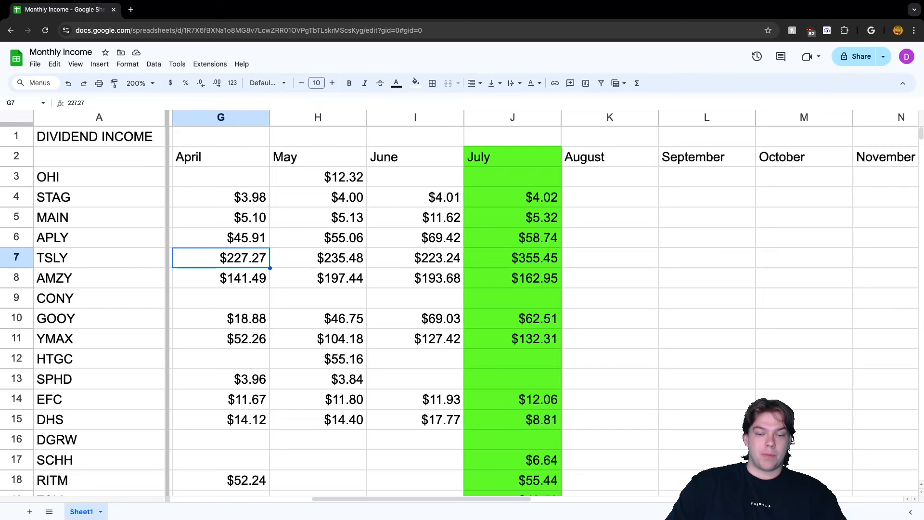
scroll(left, 3)
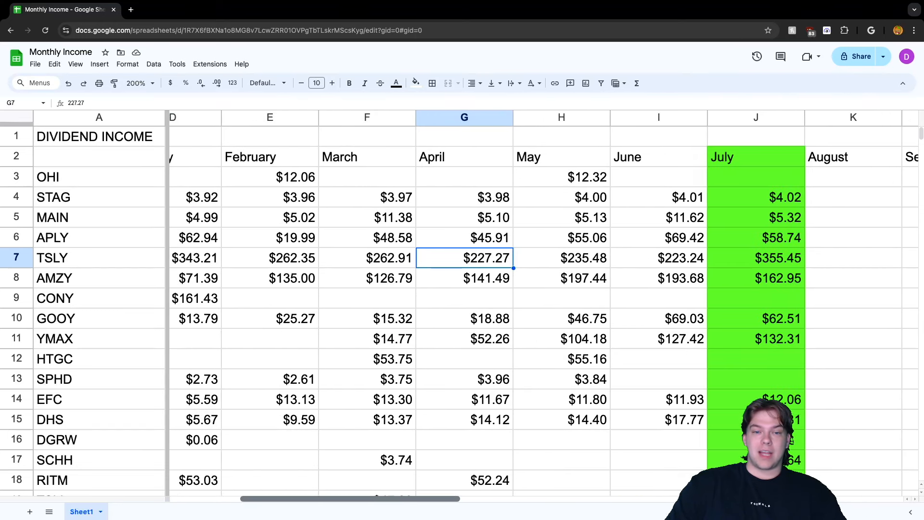
scroll(left, 3)
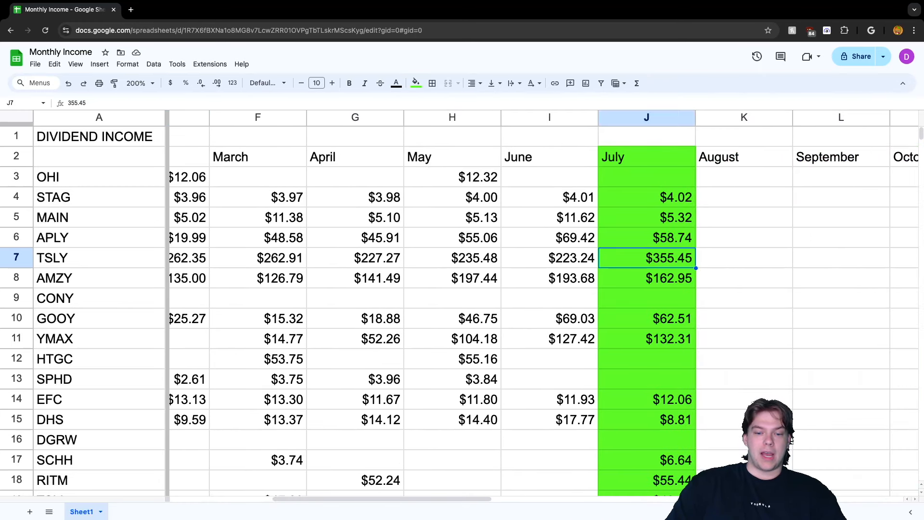
scroll(right, 3)
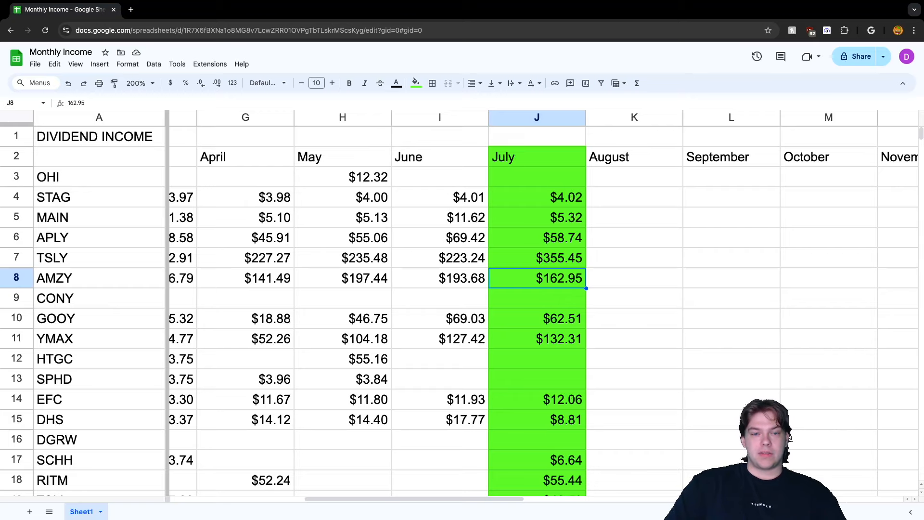
- Compare AMZY's July dividend $162.95 with April $141.49 and May $197.44
click(342, 278)
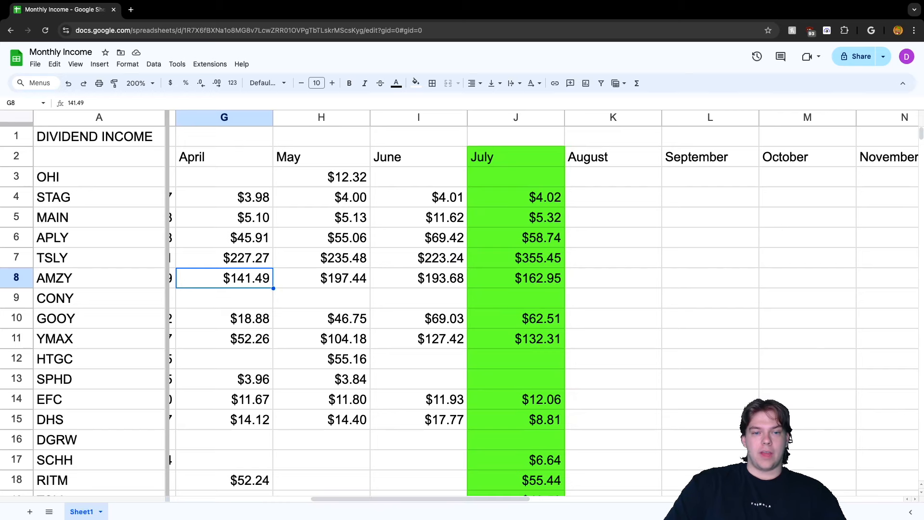
click(515, 278)
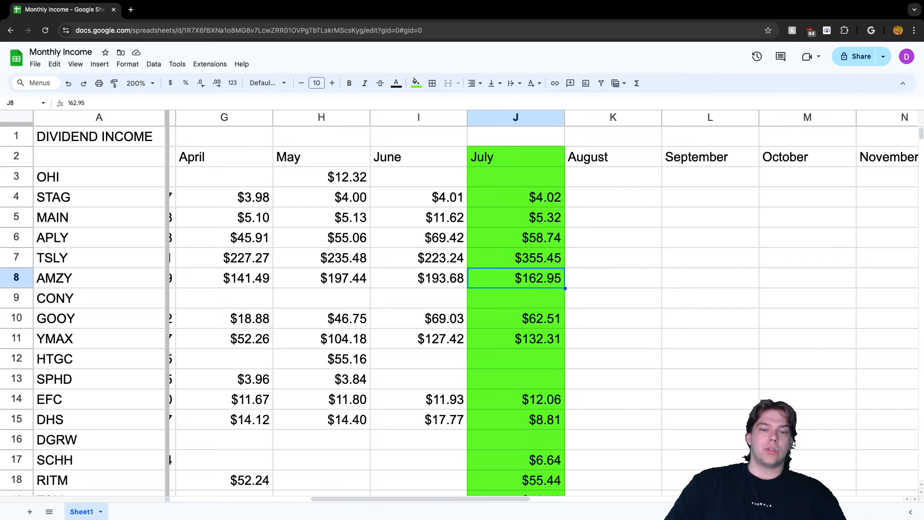
click(320, 277)
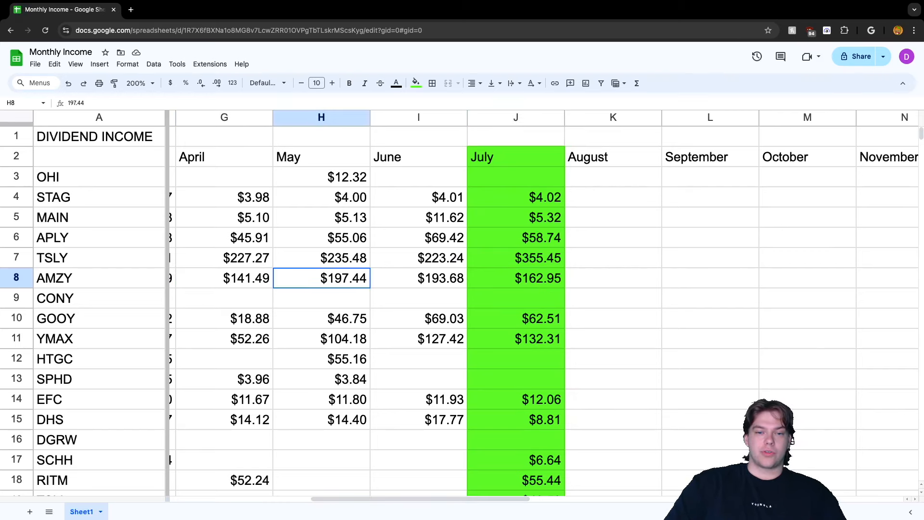
click(515, 278)
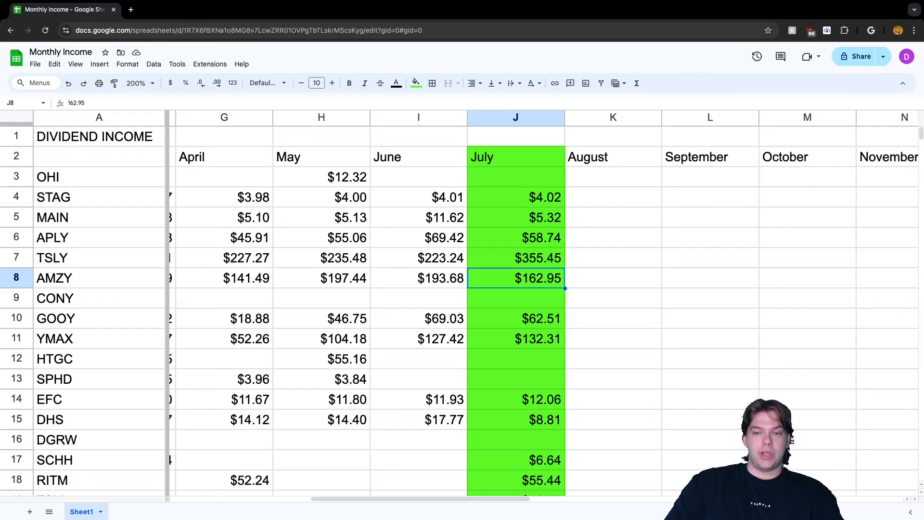
- Note CONY's empty July entry and compare GOOY's July $62.51 with May $46.75 and June $69.03
click(515, 297)
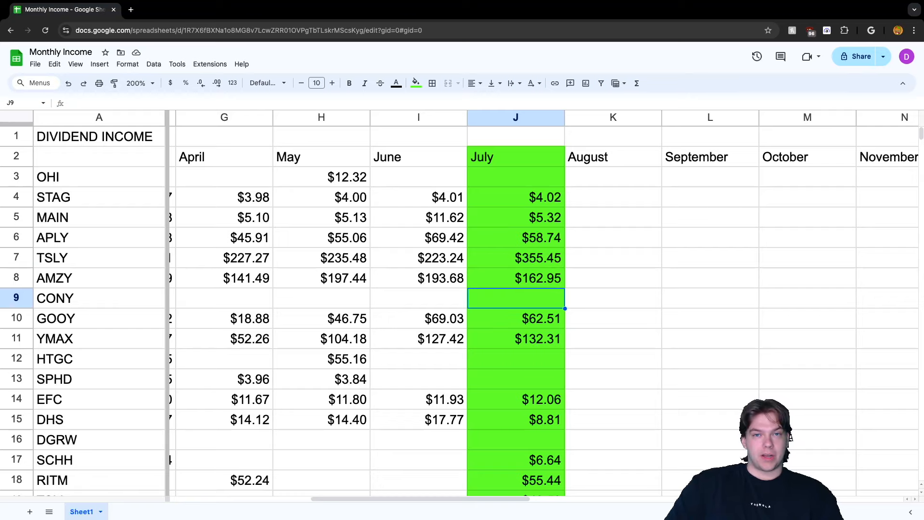
click(514, 318)
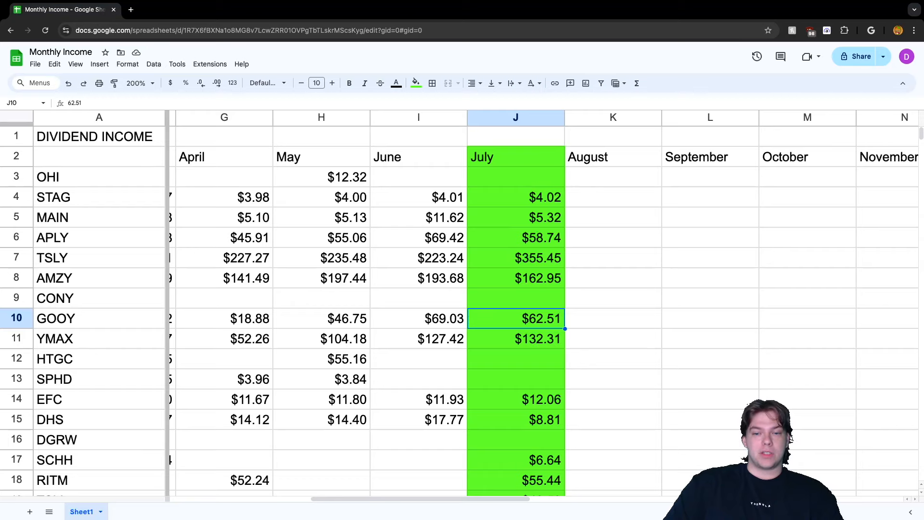
click(418, 318)
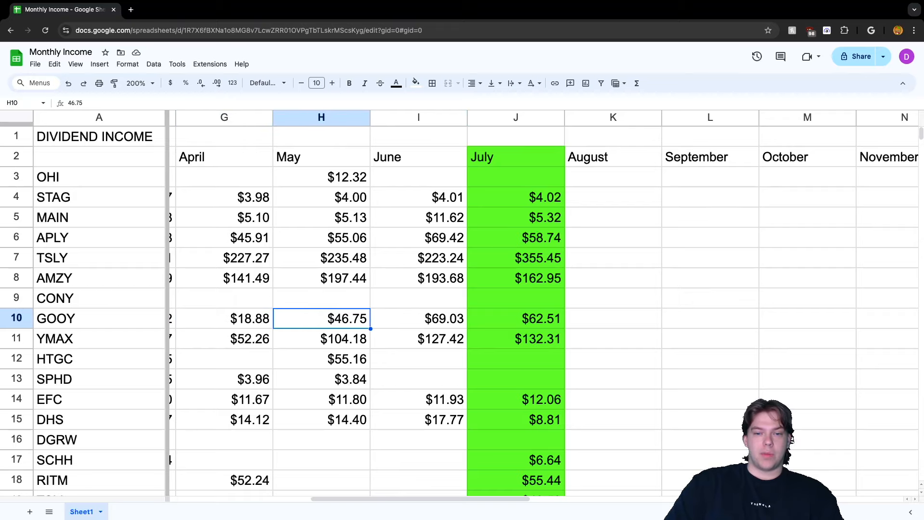
click(516, 318)
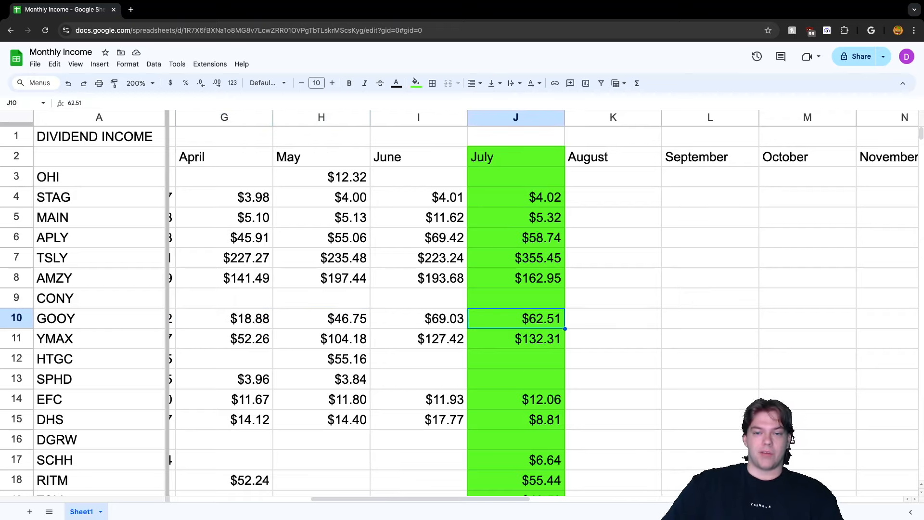
click(418, 318)
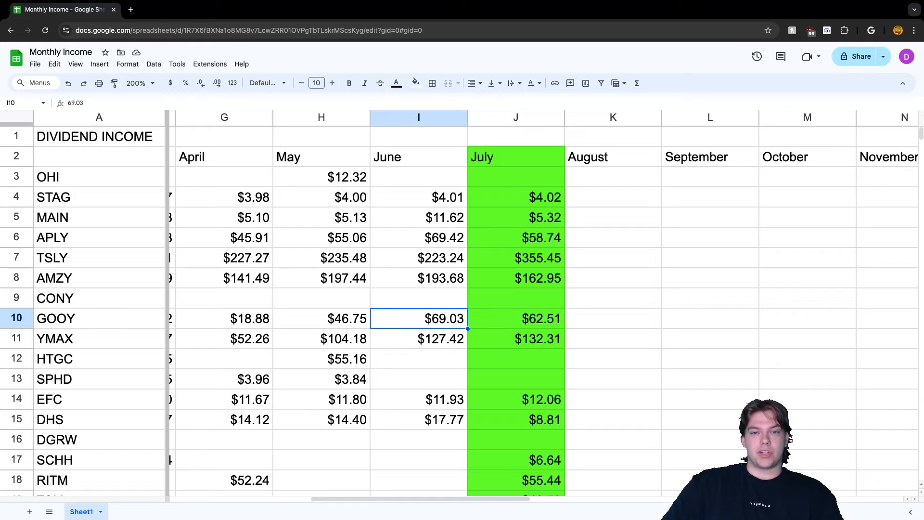
click(515, 318)
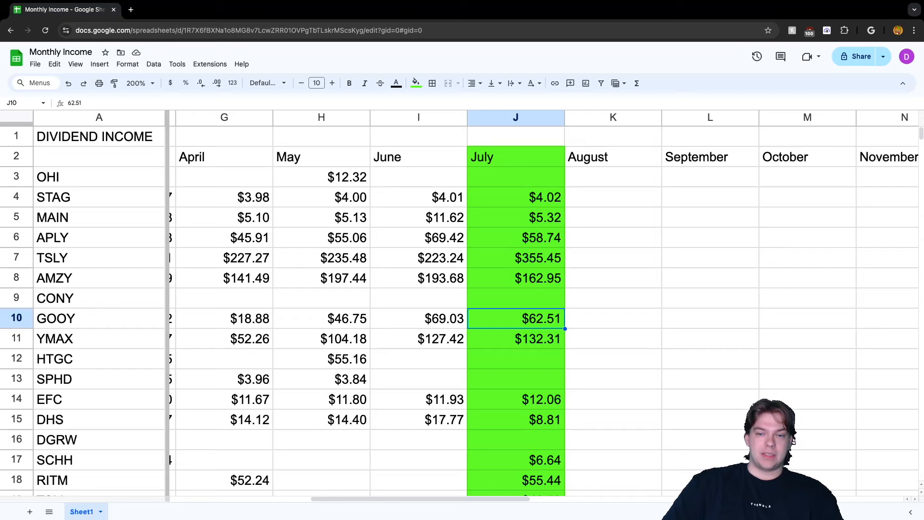
- Compare AMZY's June $193.68, TSLY's July $355.45, and YMAX's July $132.31 with June $127.42
click(418, 278)
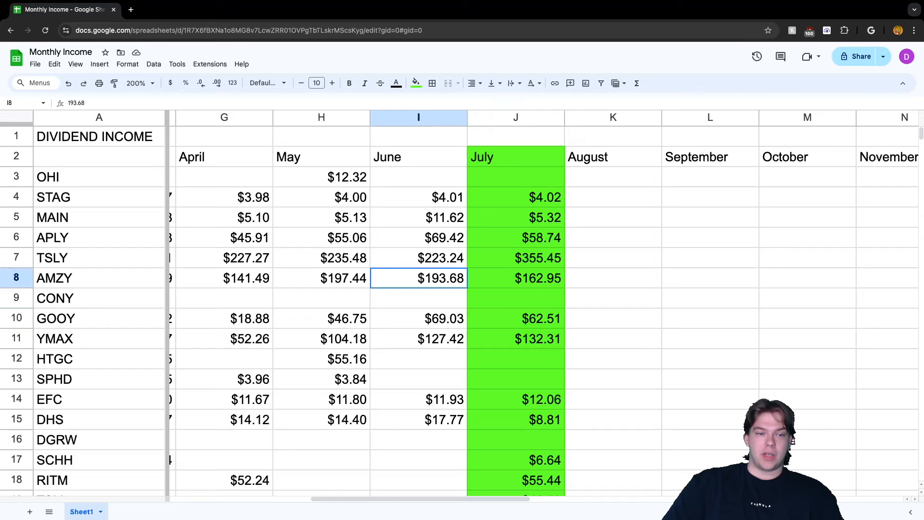
click(418, 318)
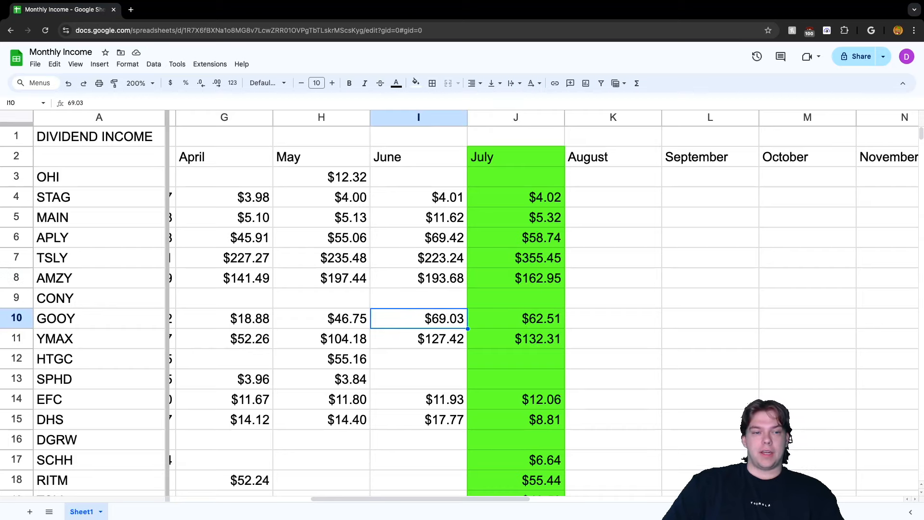
click(516, 258)
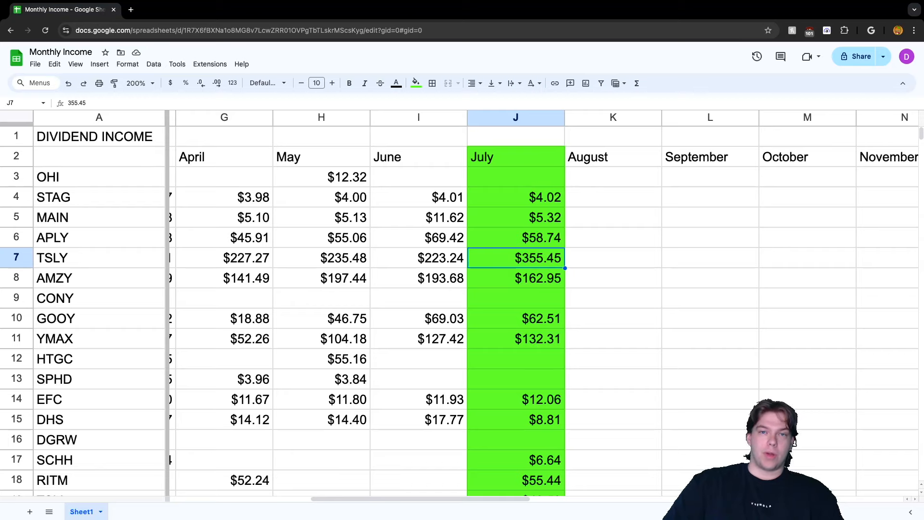
click(515, 318)
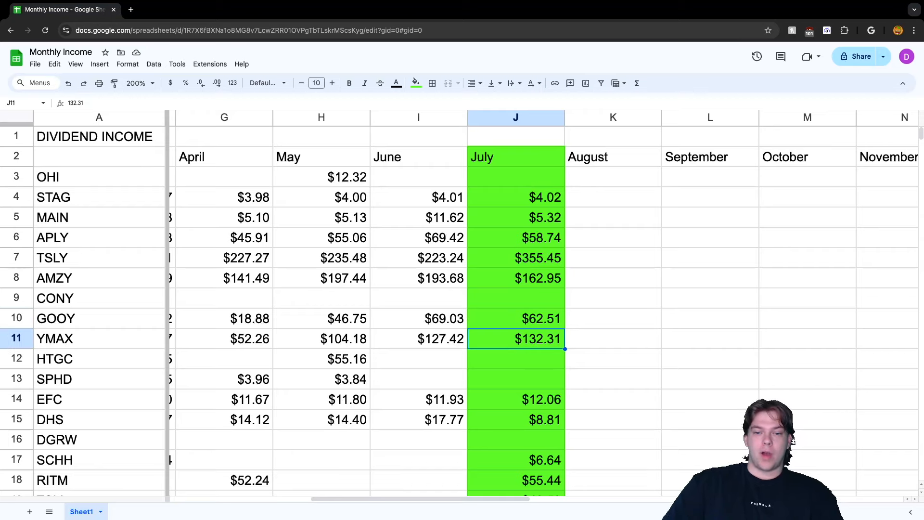
click(418, 339)
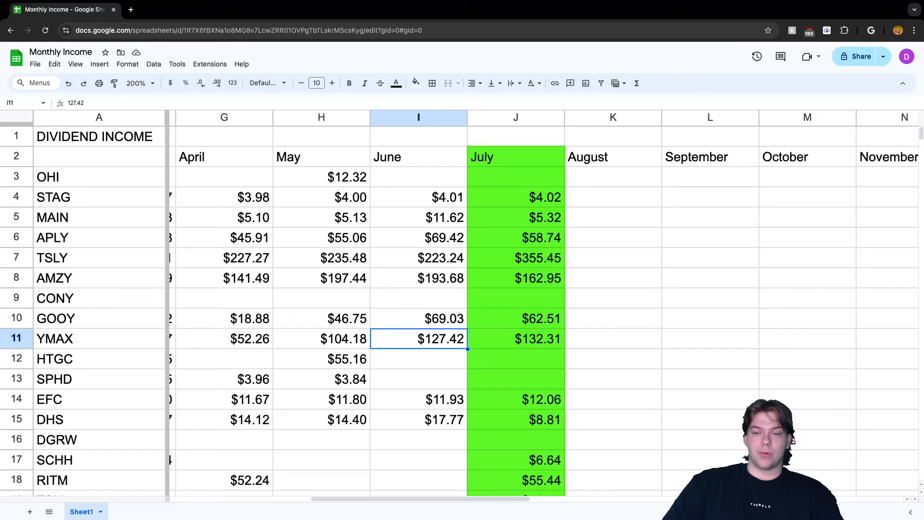
click(515, 338)
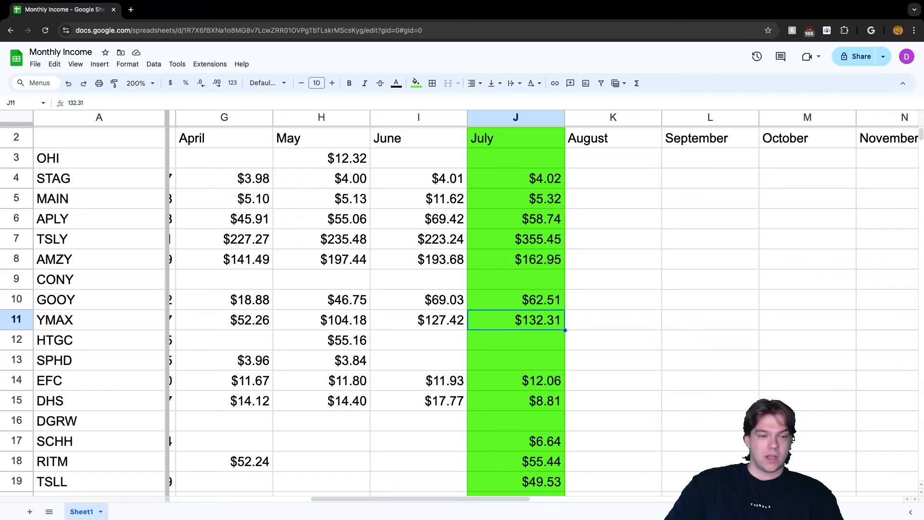
- Inspect the DHS and EFC payouts for July against their April and June figures
key(down)
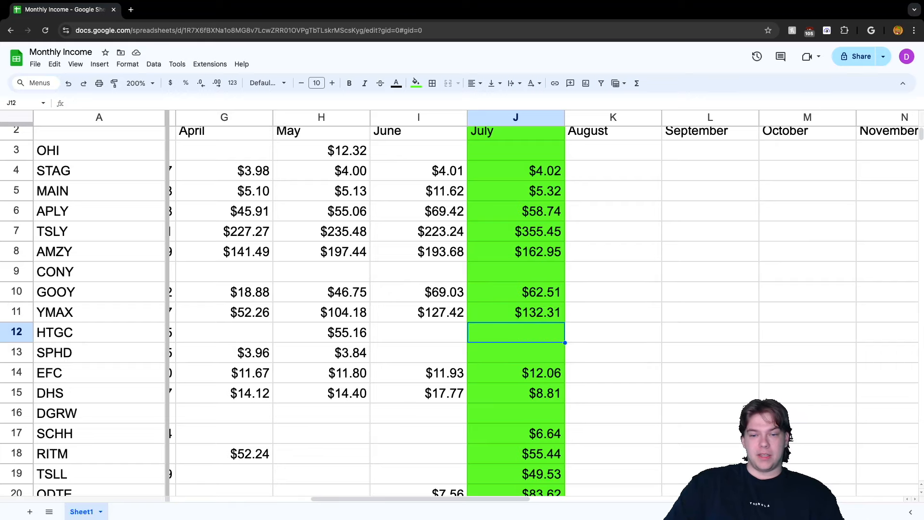
key(down)
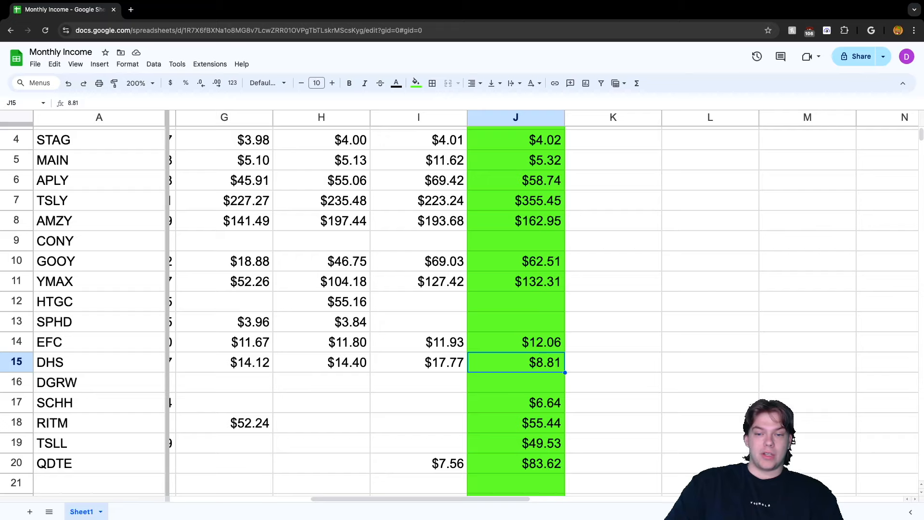
click(418, 362)
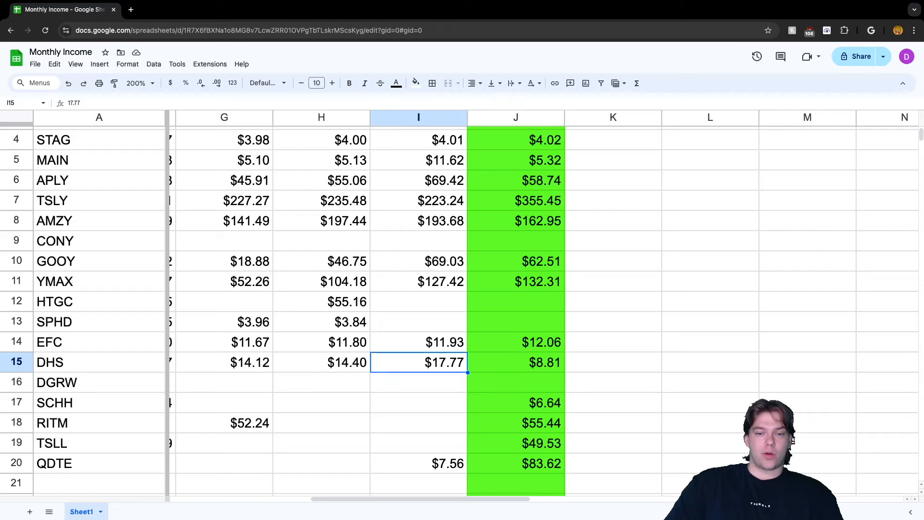
click(514, 362)
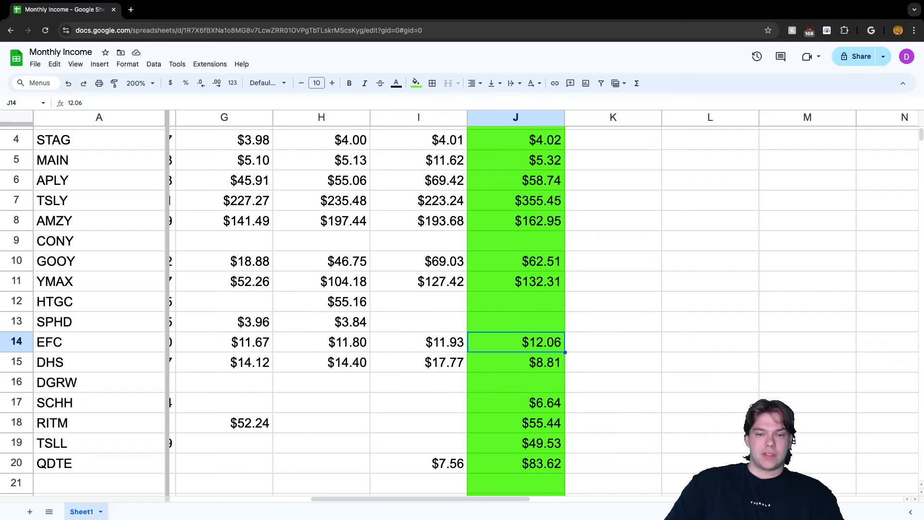
click(223, 341)
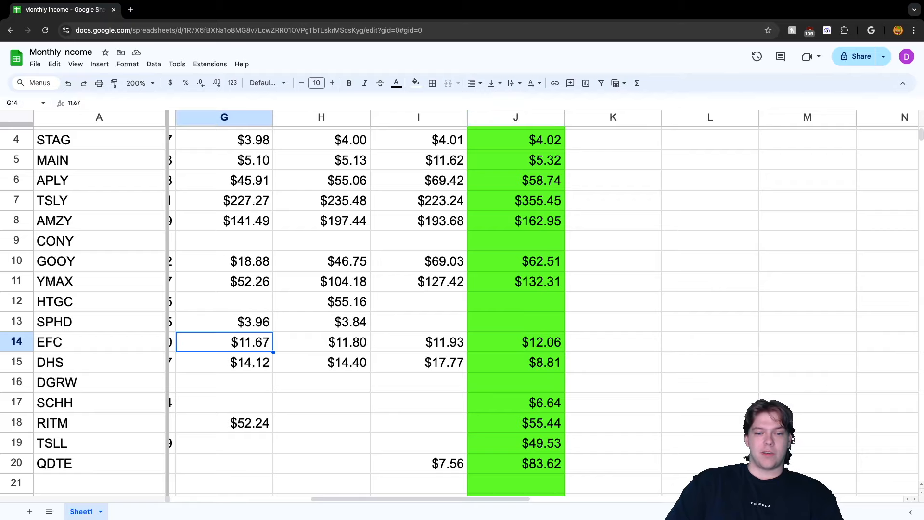
click(320, 341)
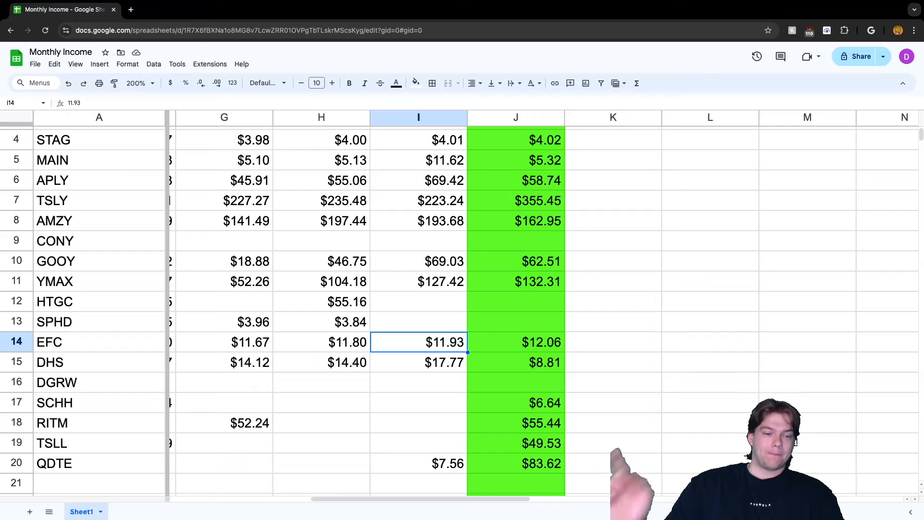
- Inspect July payouts for SCHH, RITM, APLY, GOOY and QDTE, plus RITM's April payout
click(515, 382)
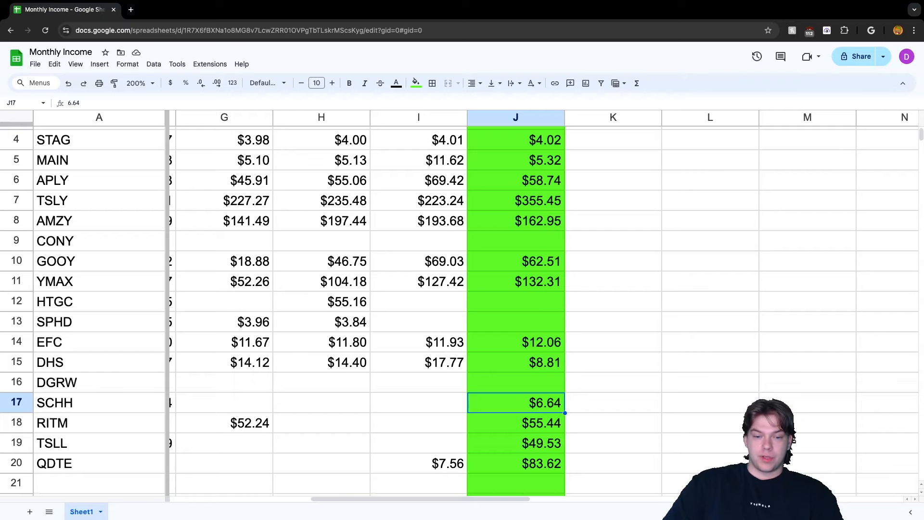
click(515, 423)
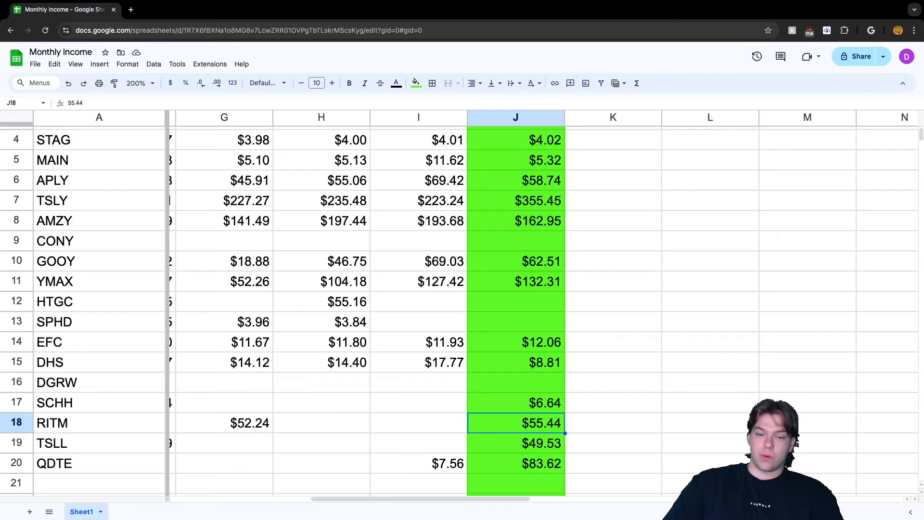
click(224, 422)
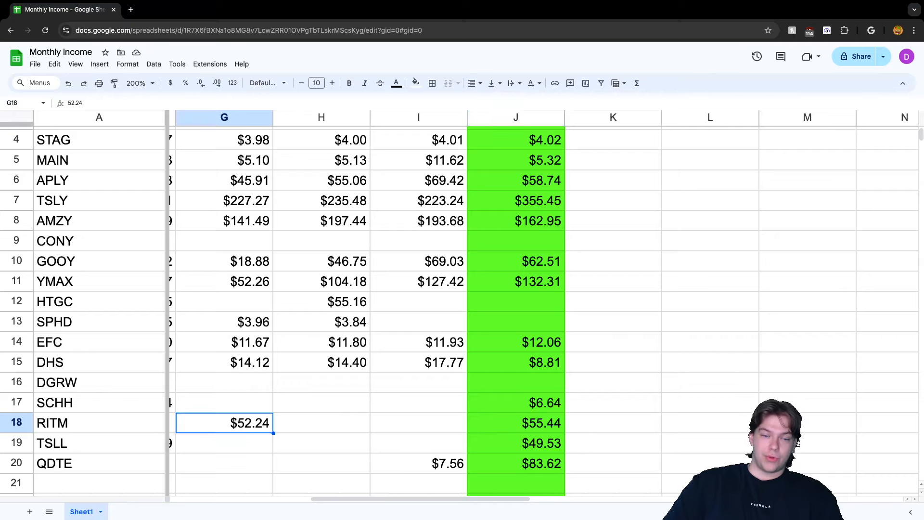
click(515, 443)
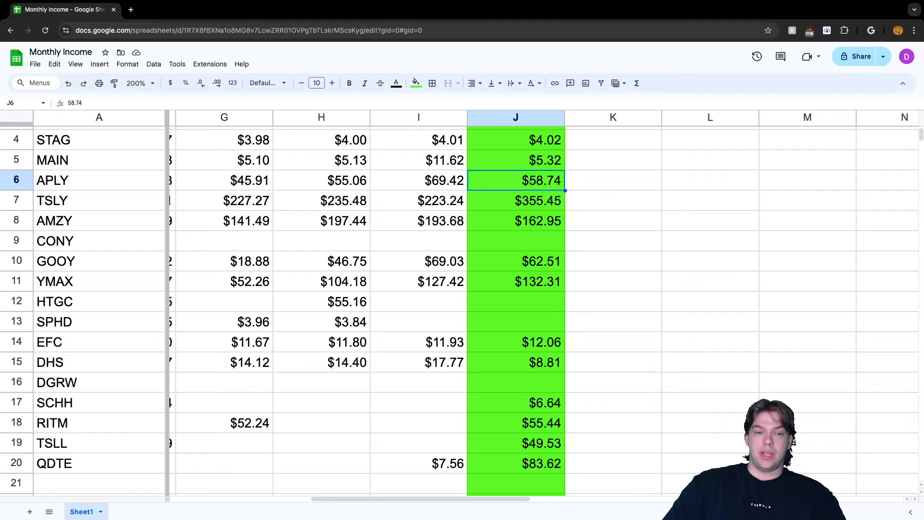
click(516, 261)
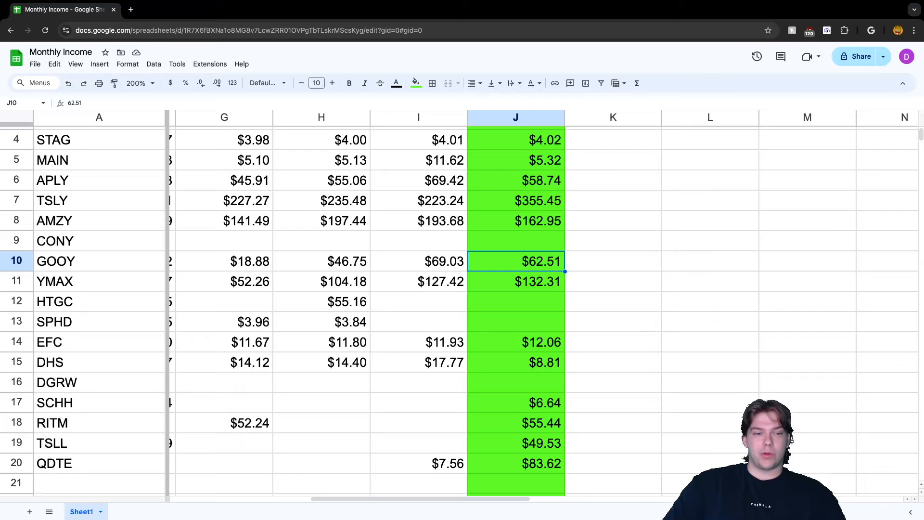
click(514, 462)
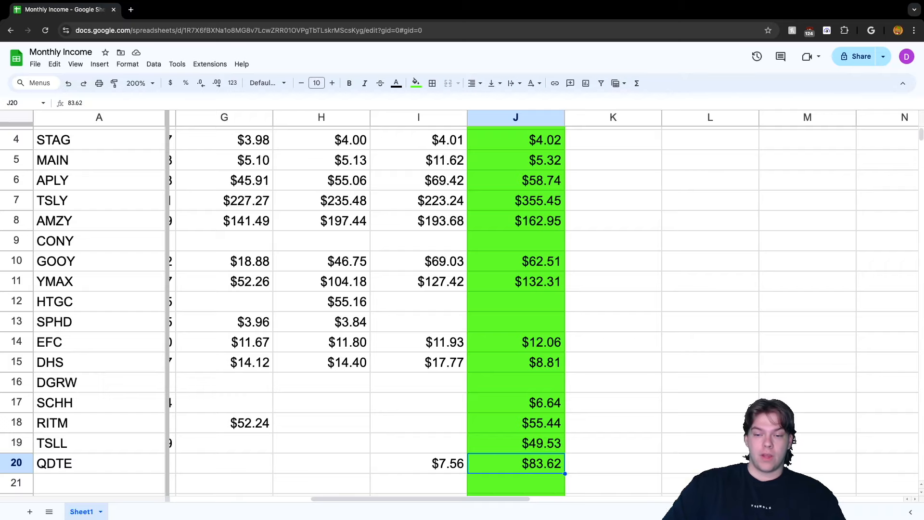
- Compare the May, June and July dividend totals, rechecking GOOY, TSLY and TSLL July payouts
scroll(down, 3)
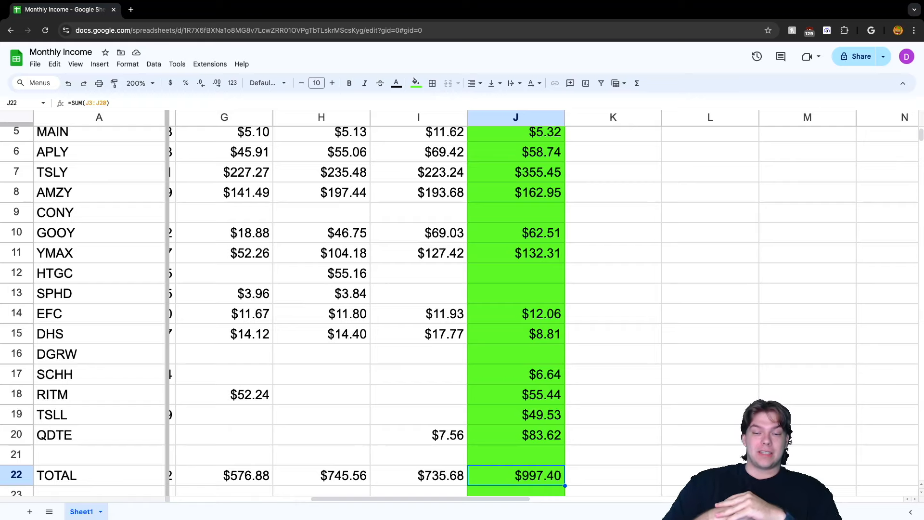
click(321, 475)
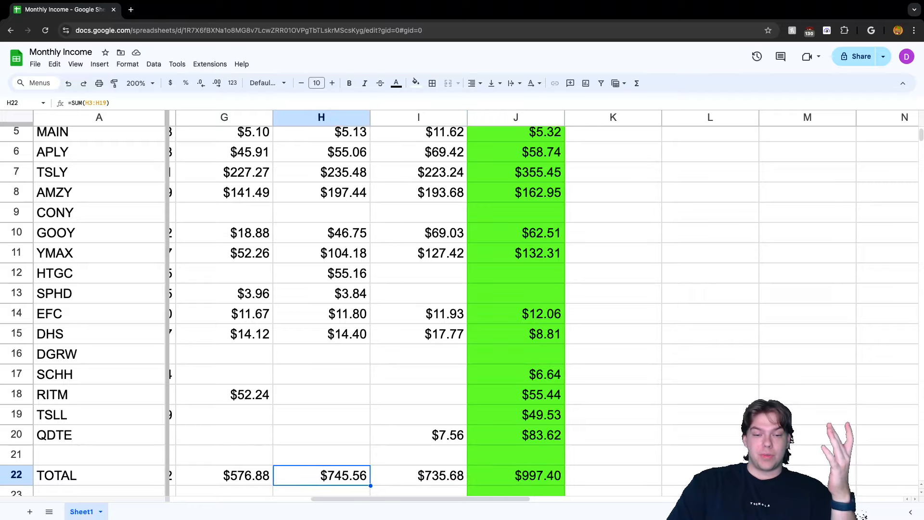
click(418, 475)
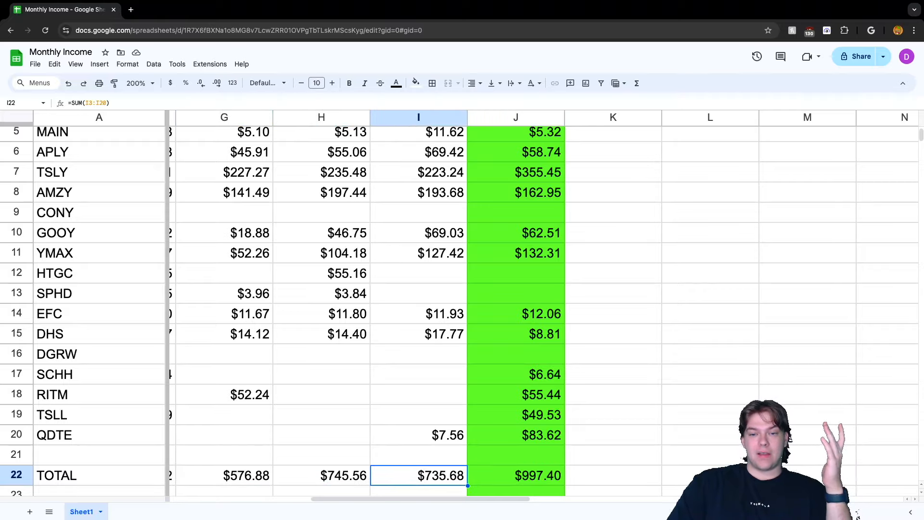
click(515, 476)
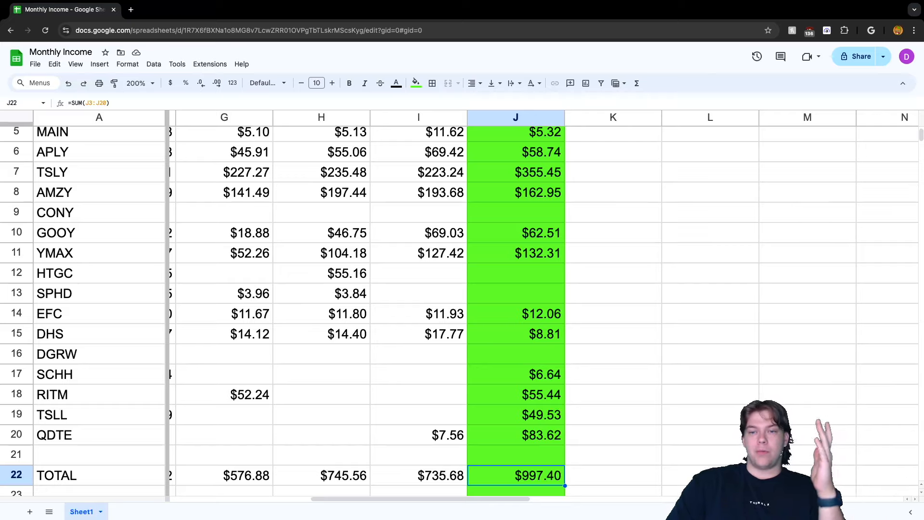
click(514, 152)
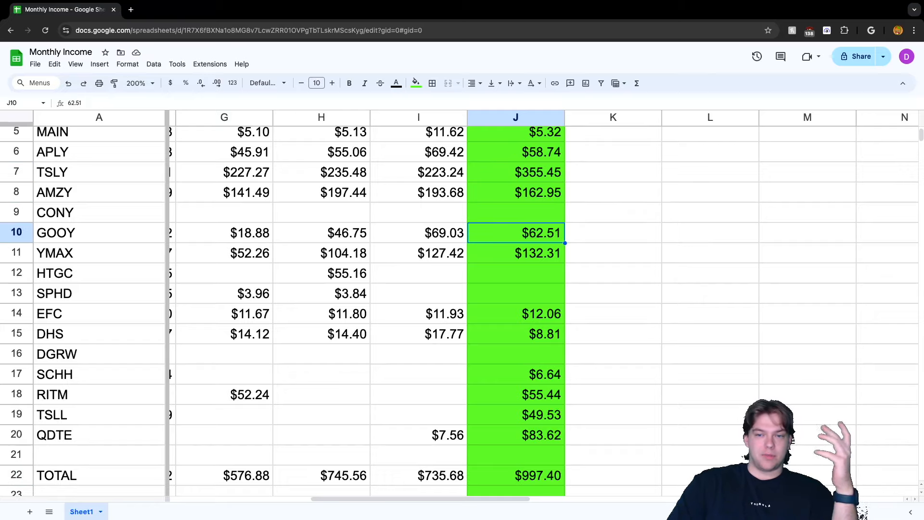
click(515, 172)
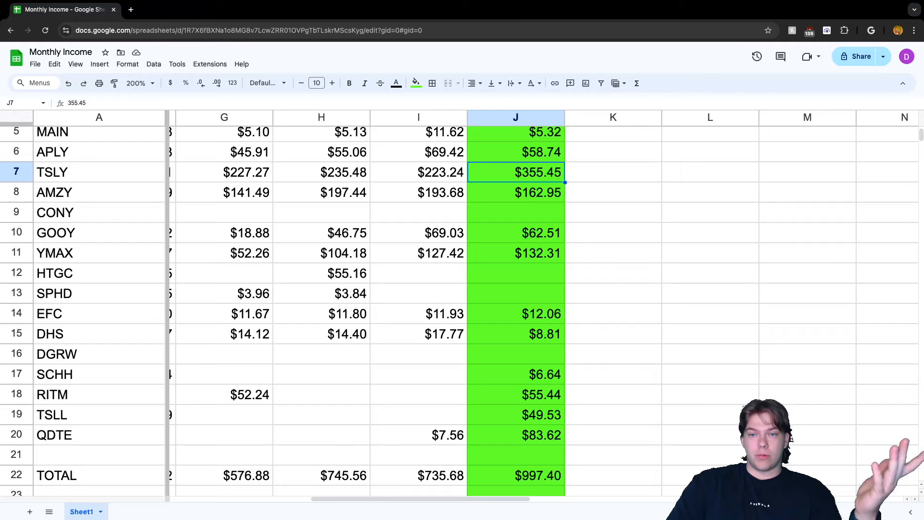
click(515, 435)
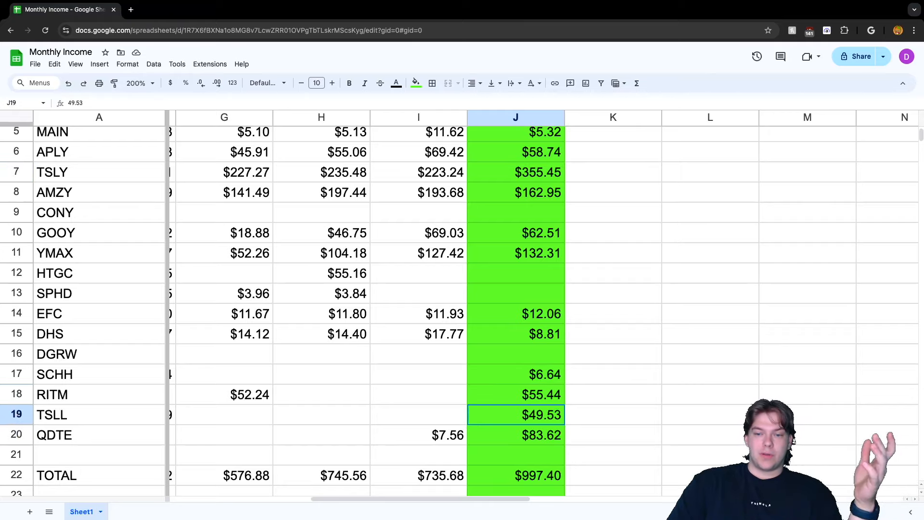
click(514, 293)
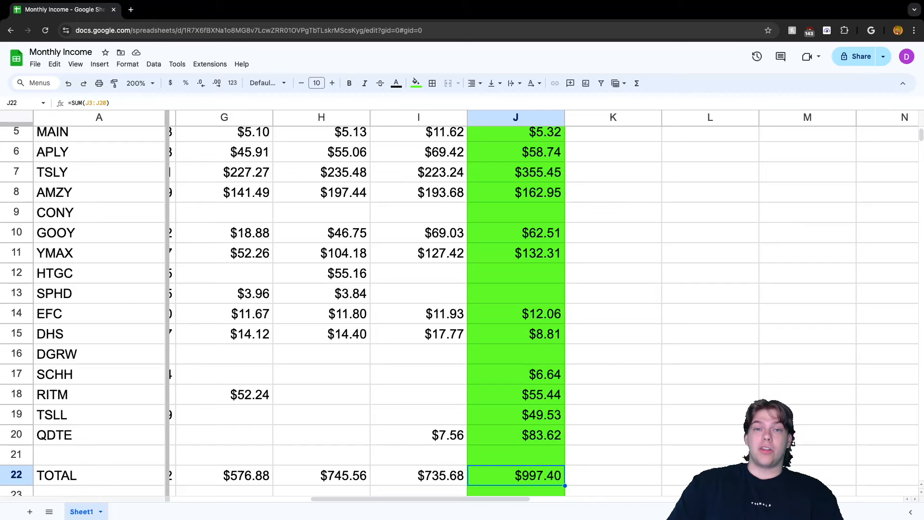
- Review July options income, RIOT -$102.00 and TNA $1,535.00, against earlier months, and check July's dividend total formula
scroll(down, 3)
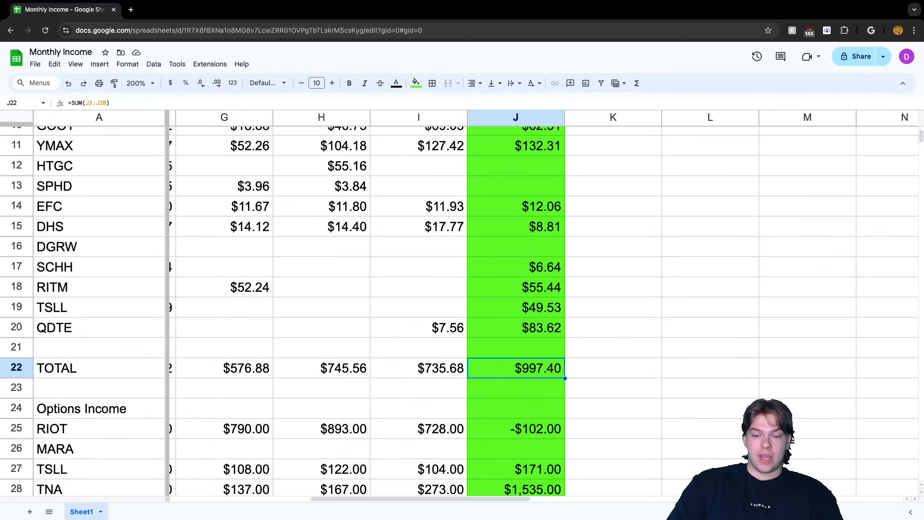
click(516, 416)
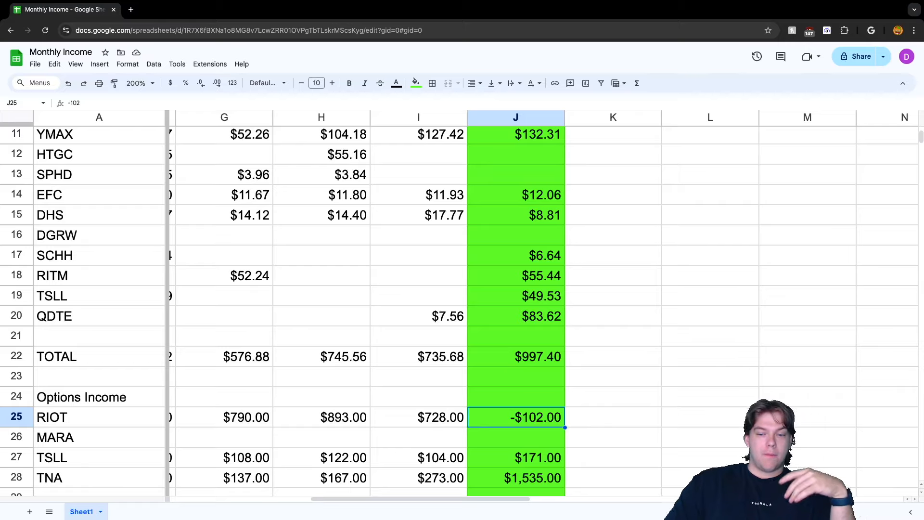
click(514, 457)
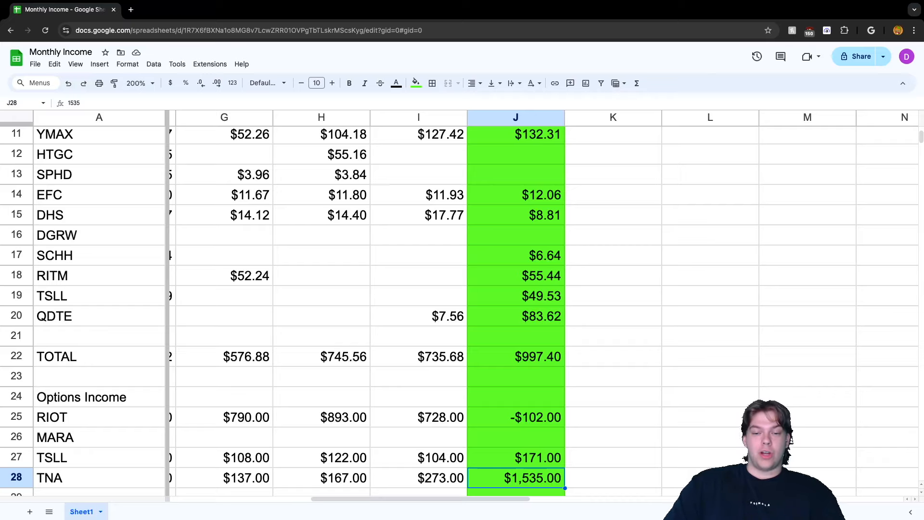
click(224, 477)
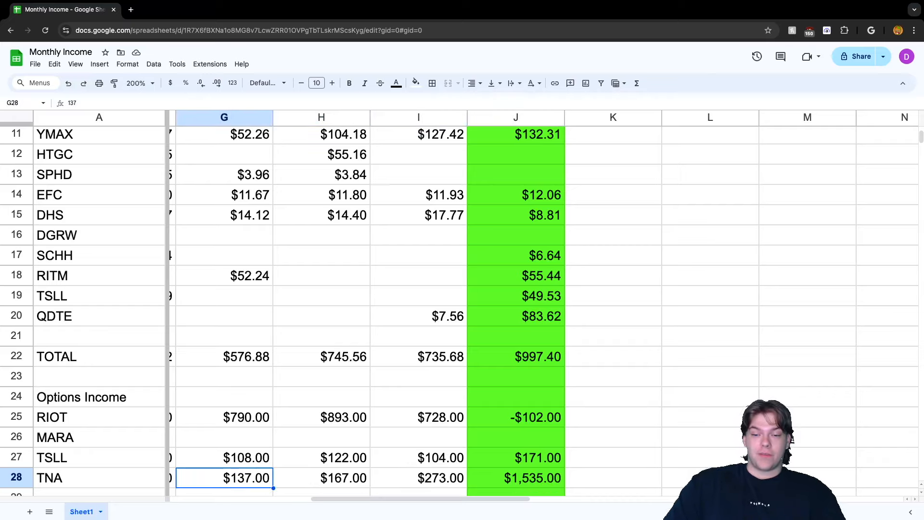
click(515, 478)
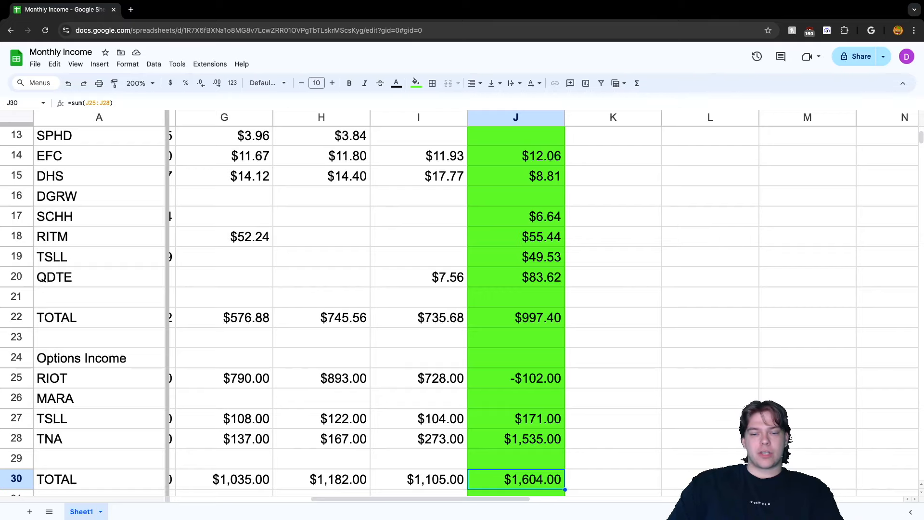
click(515, 317)
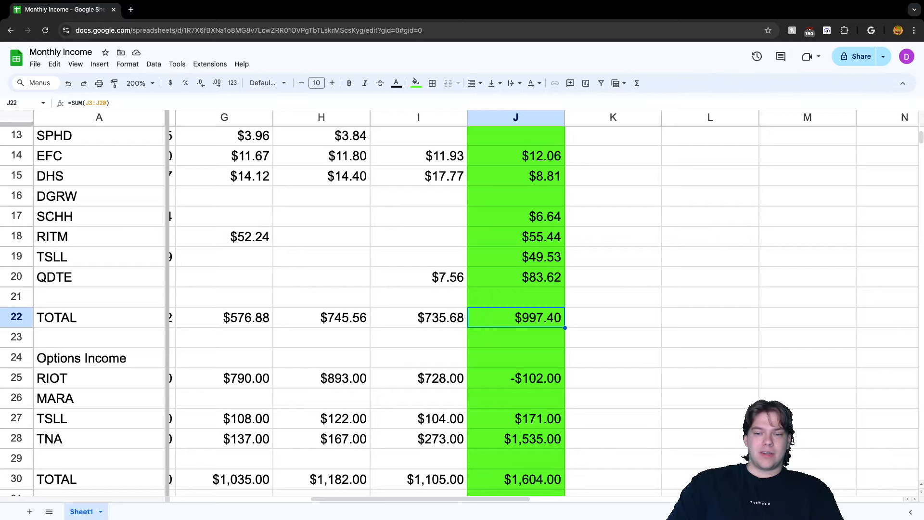
scroll(down, 3)
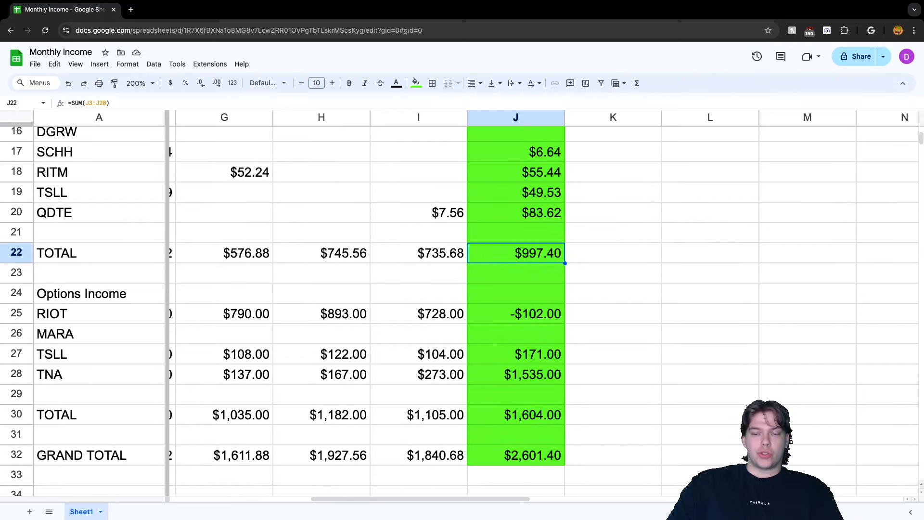
click(515, 454)
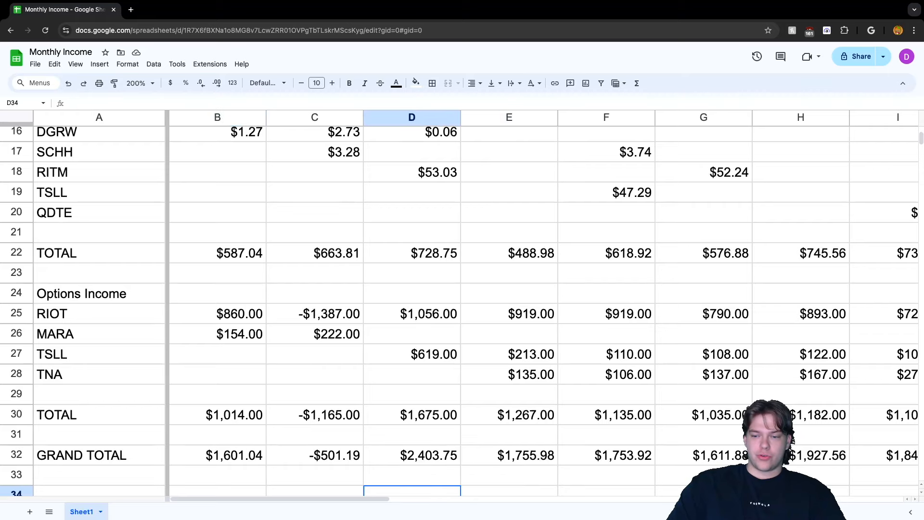
click(818, 424)
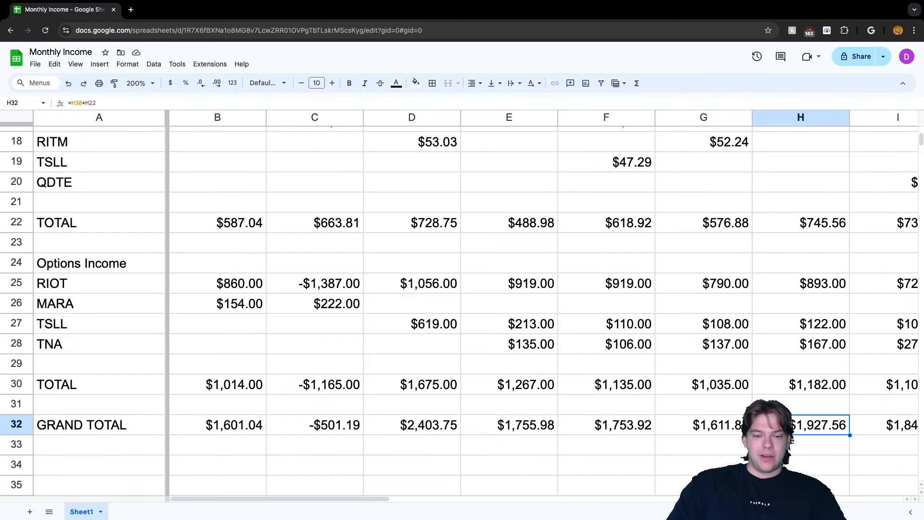
scroll(right, 3)
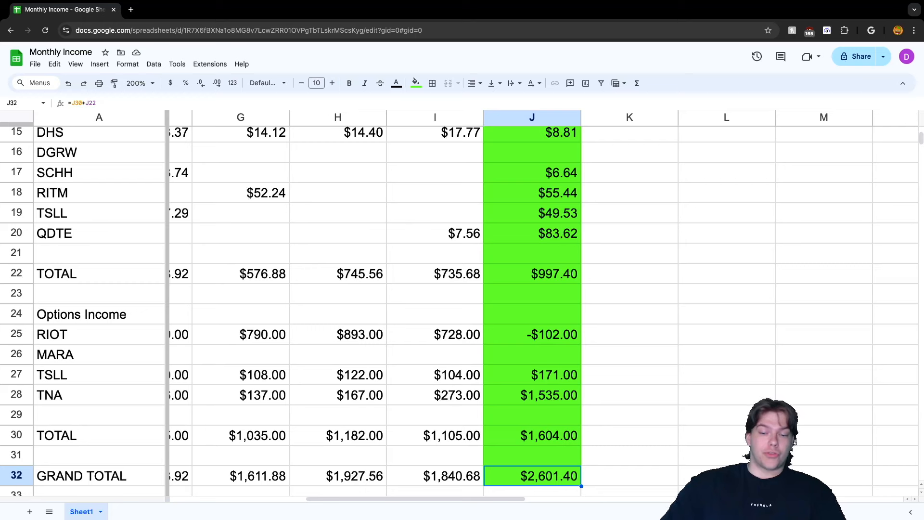
scroll(left, 3)
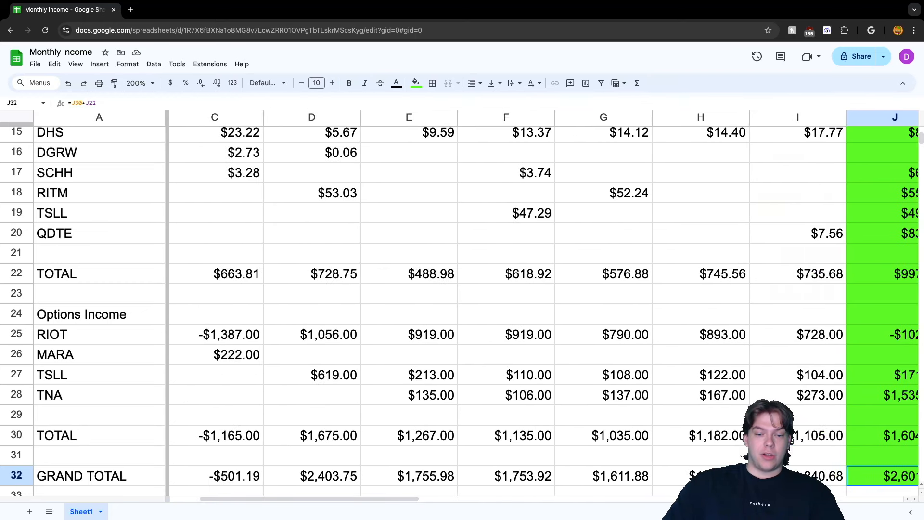
click(311, 475)
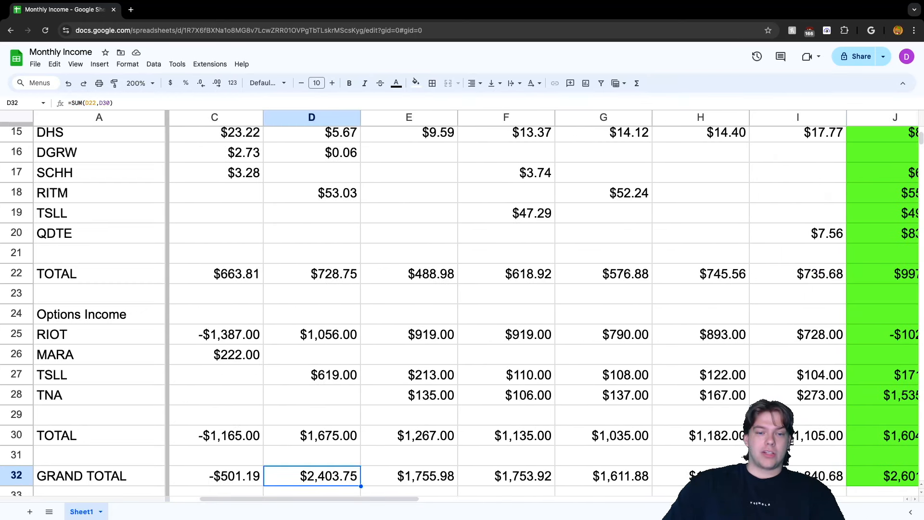
click(311, 374)
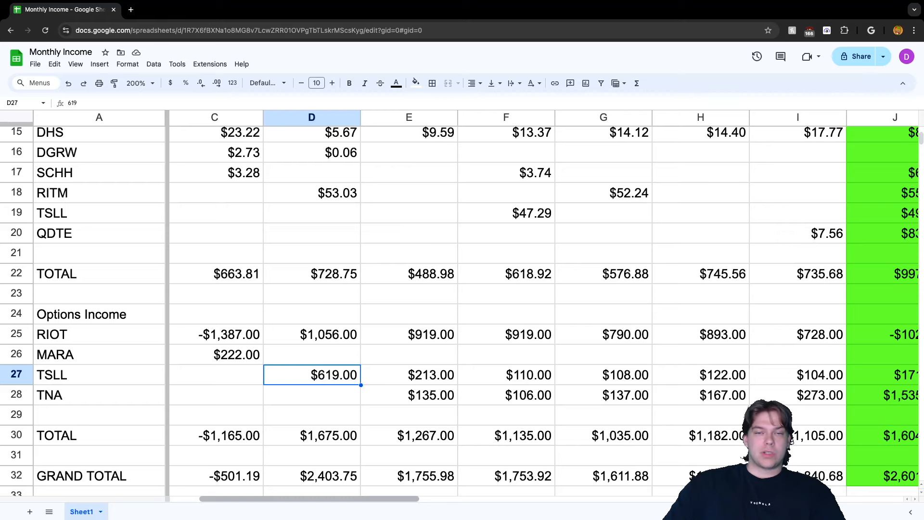
scroll(right, 3)
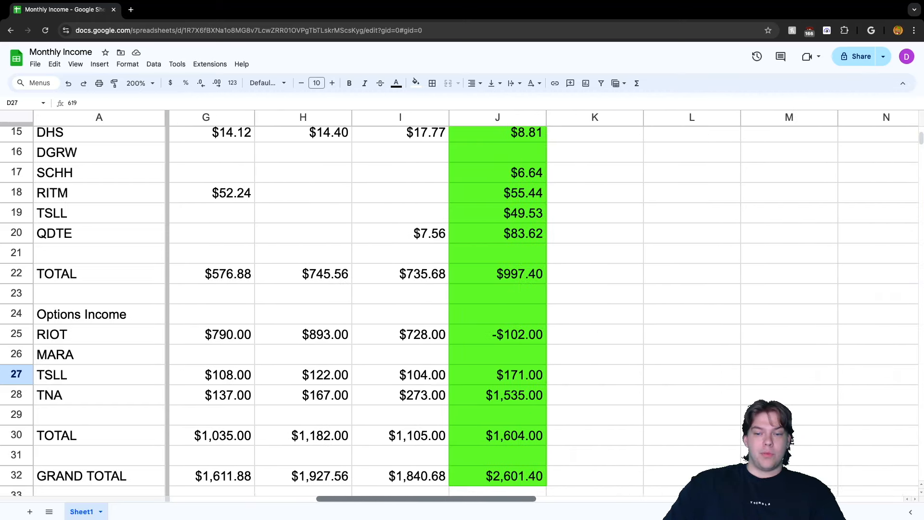
click(497, 394)
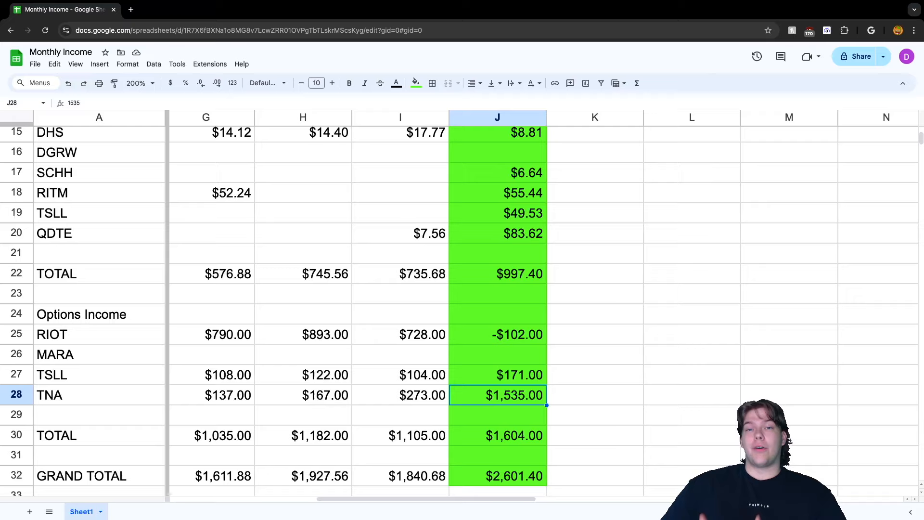
click(496, 475)
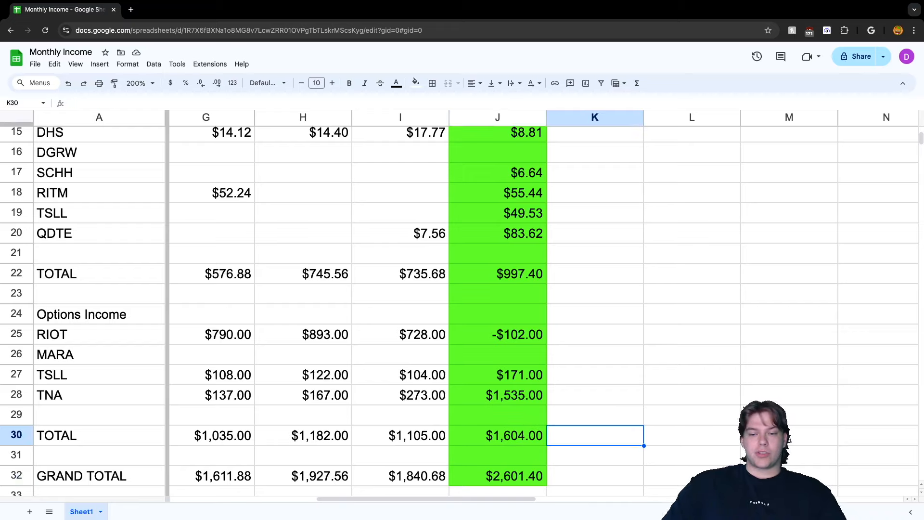
click(497, 435)
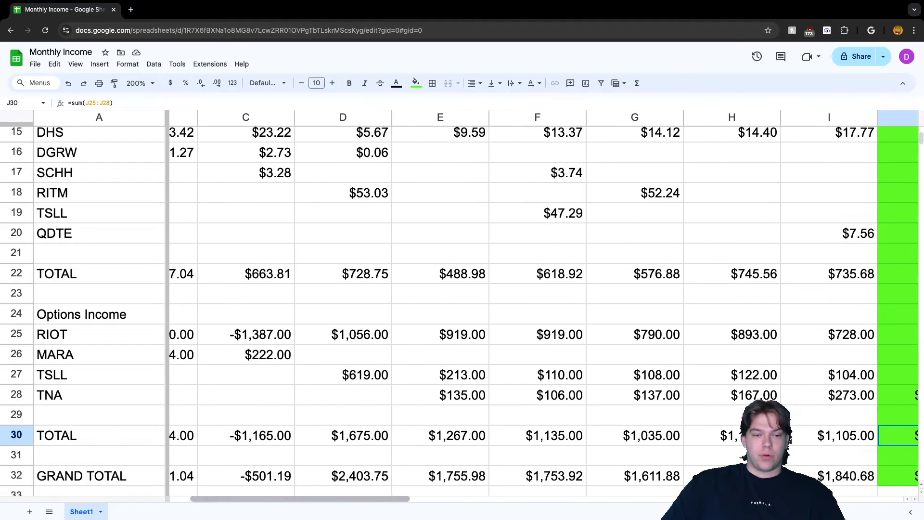
click(342, 435)
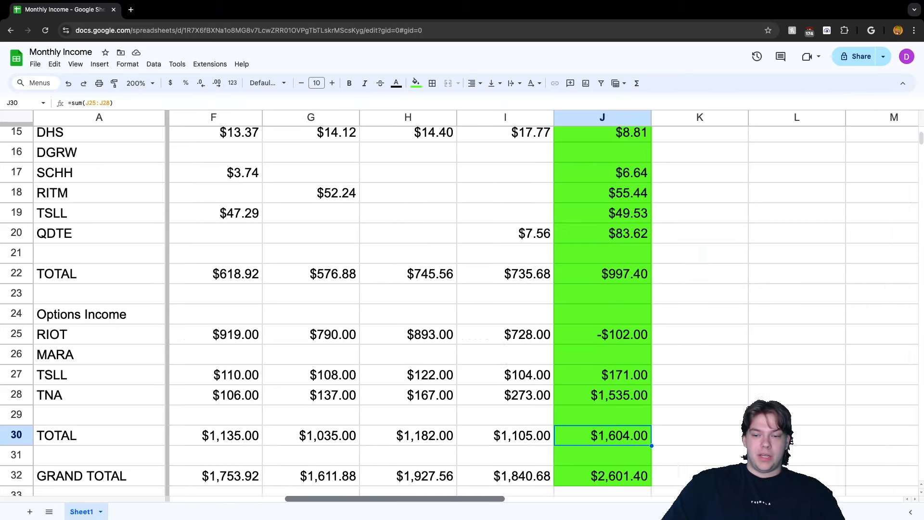
click(531, 475)
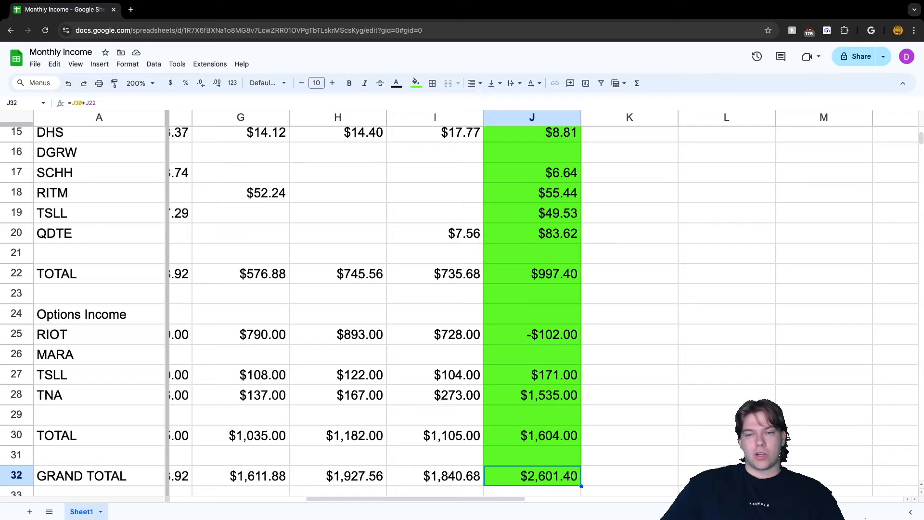
scroll(up, 3)
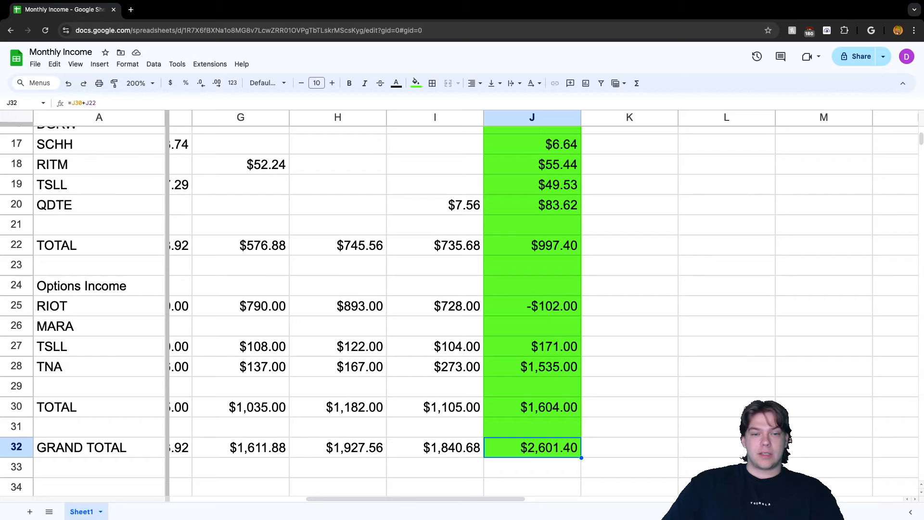
scroll(up, 3)
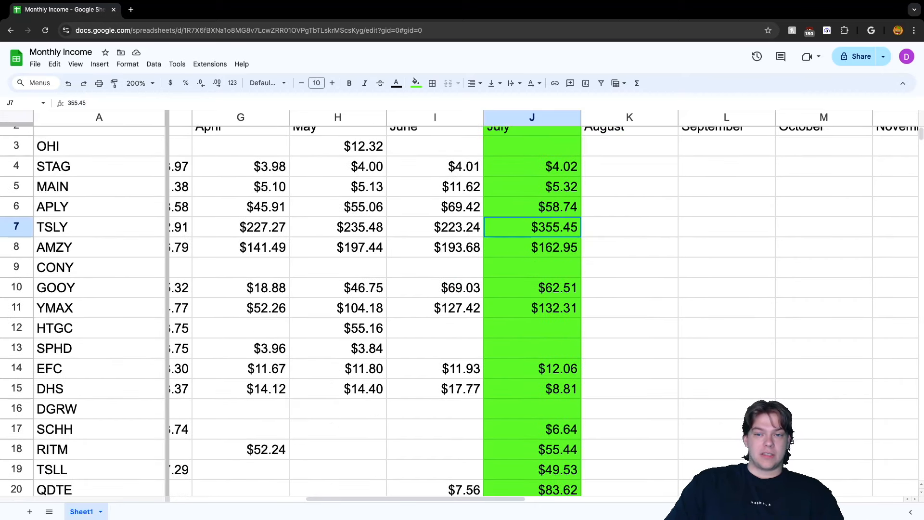
click(629, 273)
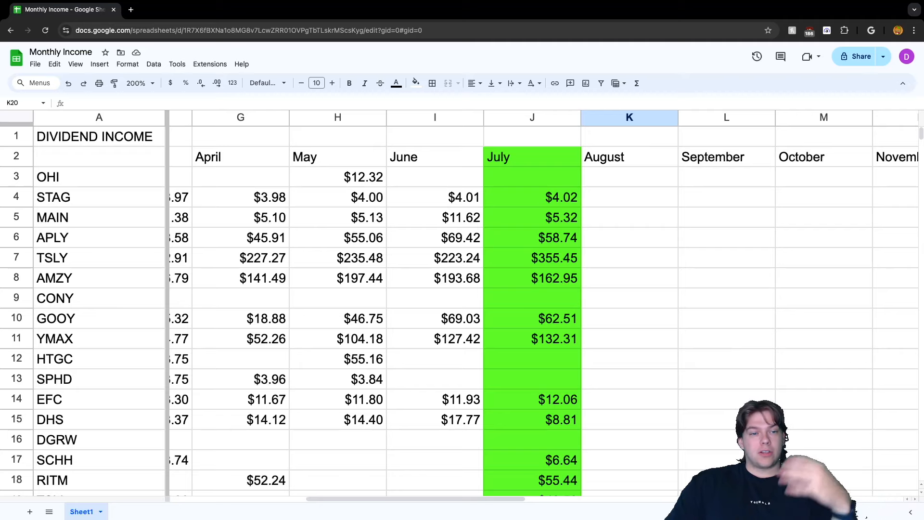
scroll(down, 3)
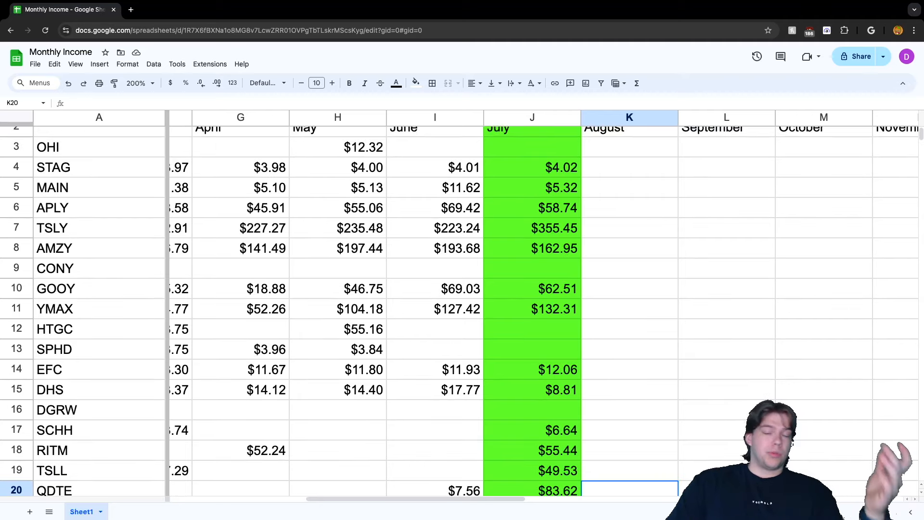